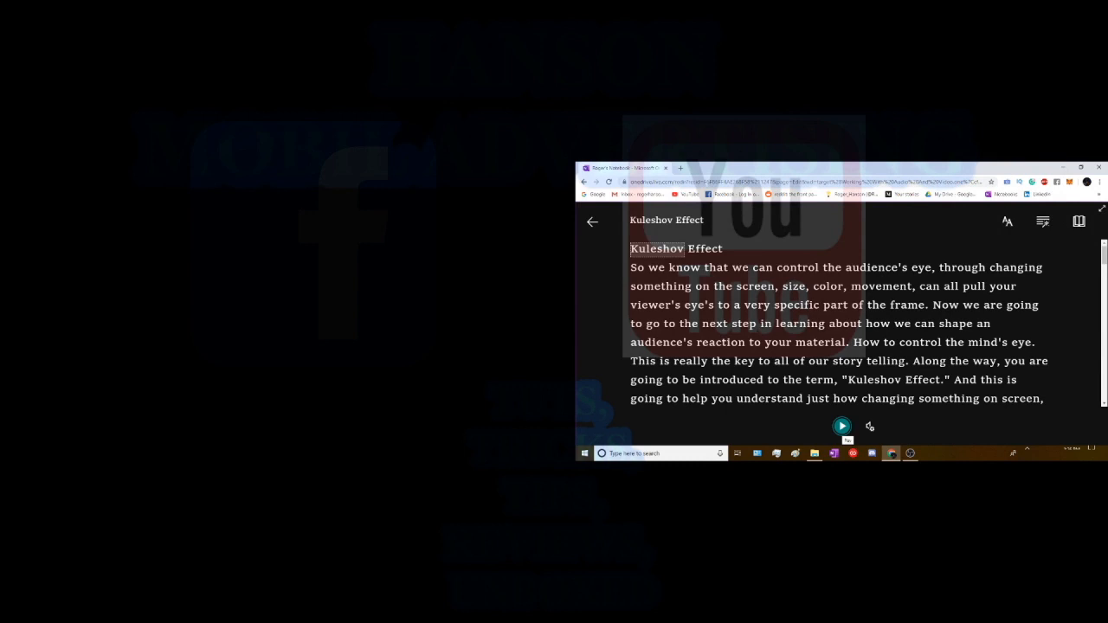
# Open the Video Text (OneNote) browser source's interaction window showing the Kuleshov Effect reader
pyautogui.doubleClick(876, 267)
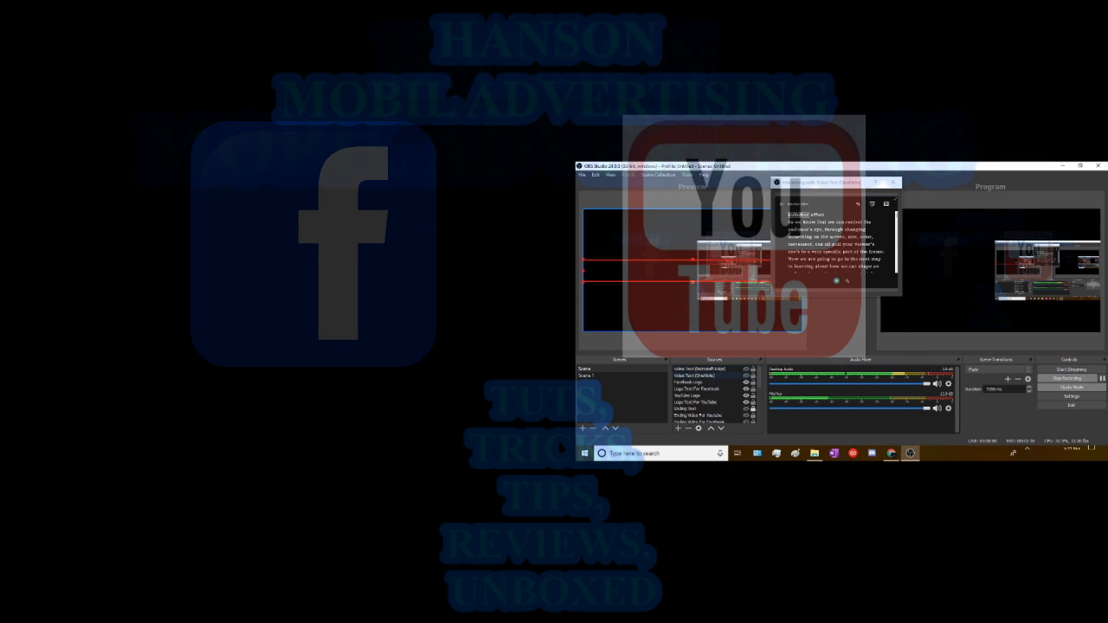
# Select and right-click the Kuleshov Effect source in the OBS preview
pyautogui.click(705, 378)
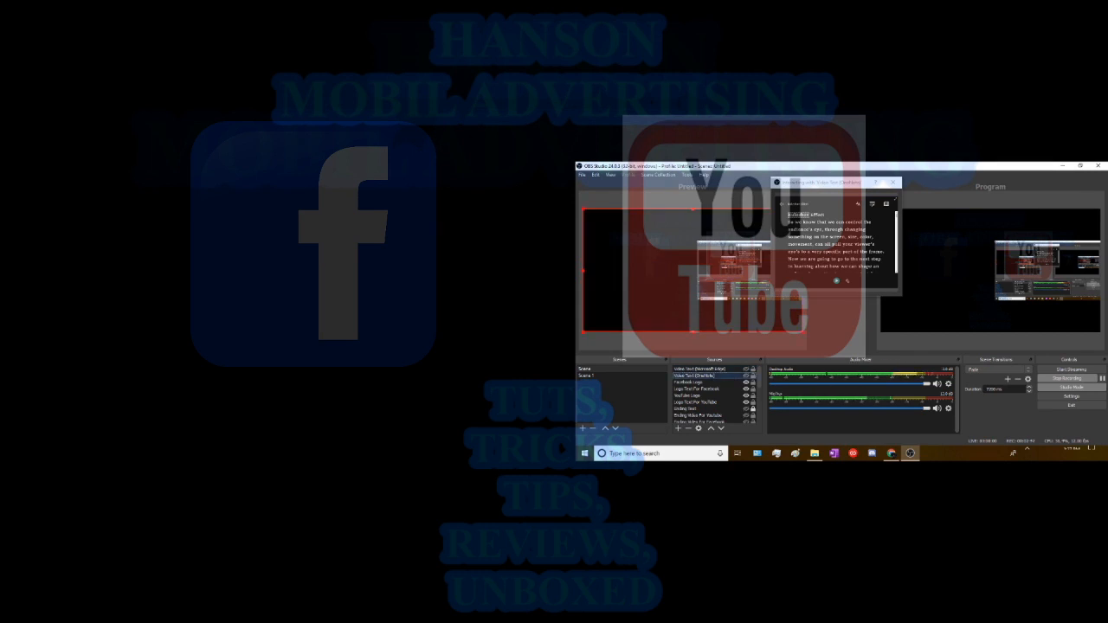
pyautogui.rightClick(701, 373)
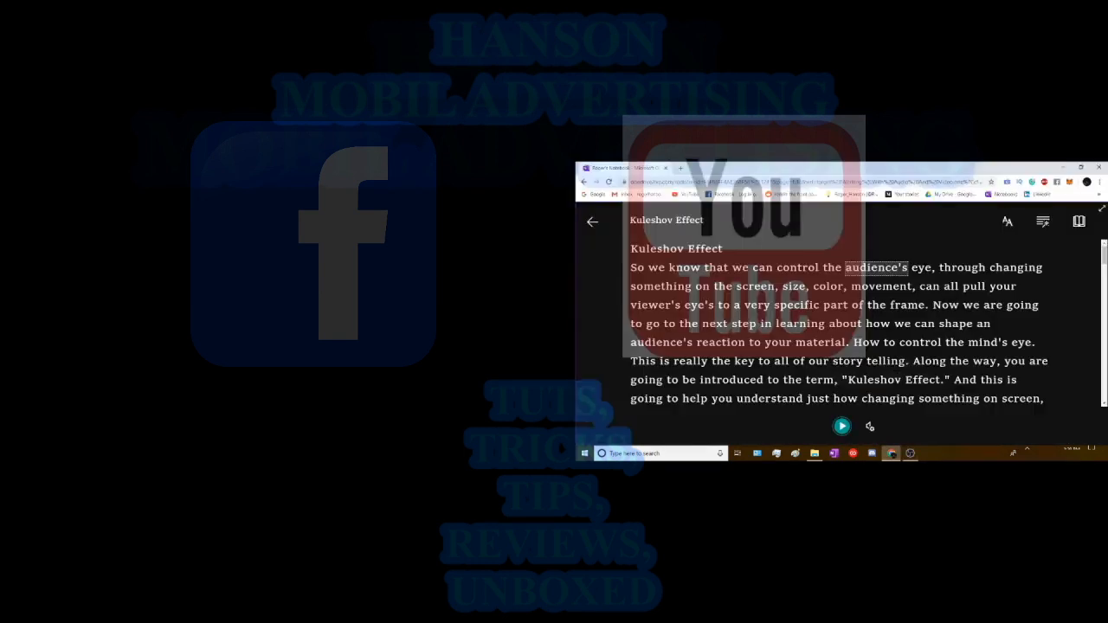
# Start Immersive Reader read-aloud of the Kuleshov Effect text from the Play button
pyautogui.click(592, 222)
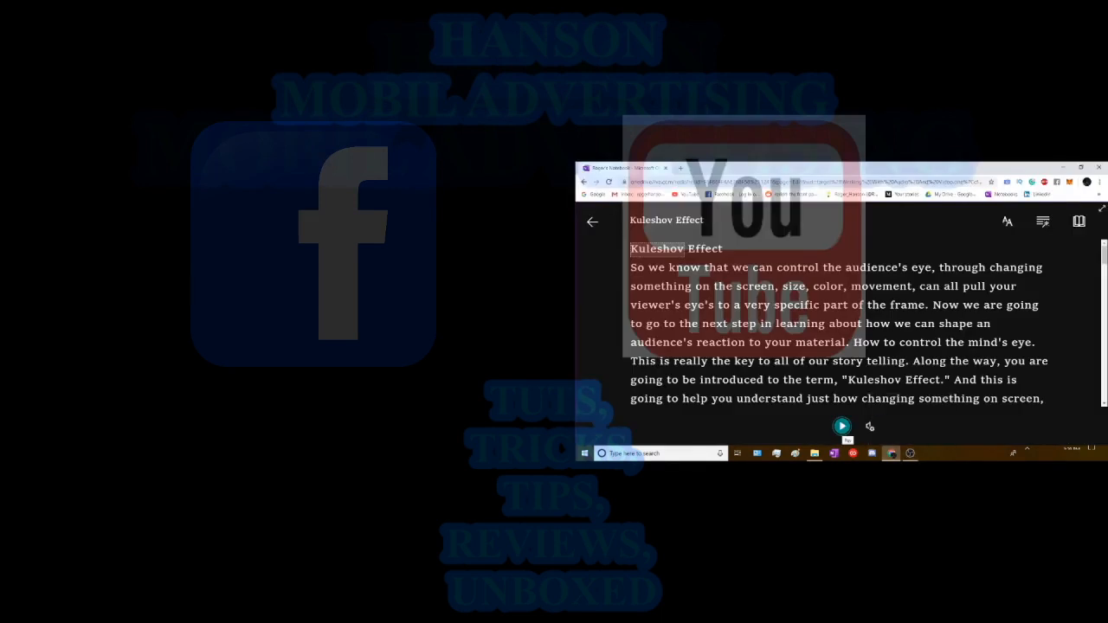
pyautogui.click(841, 426)
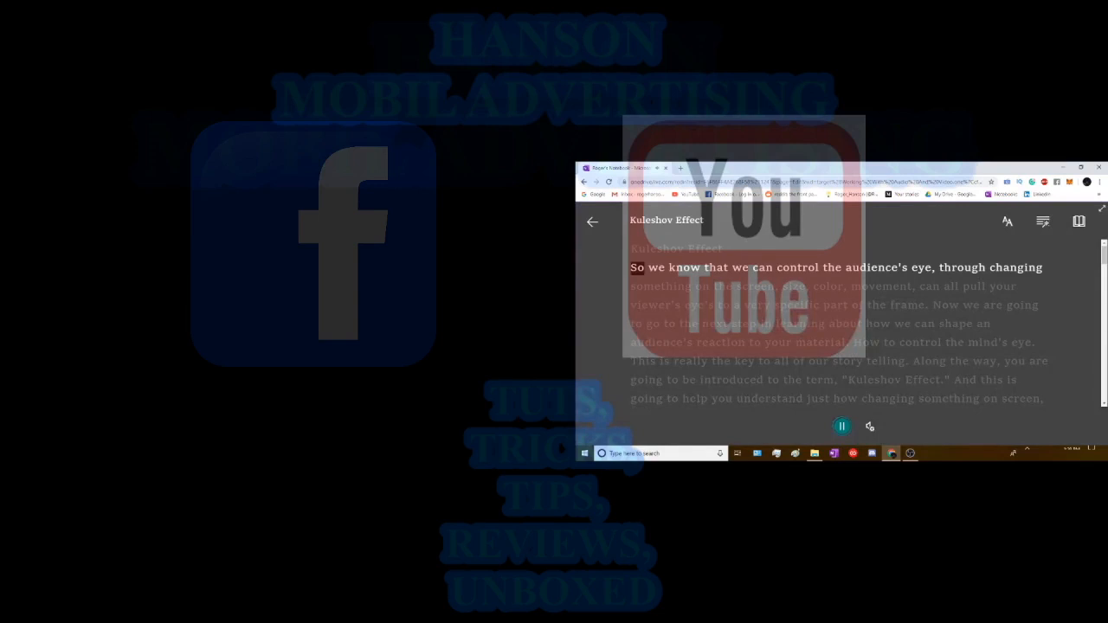
pyautogui.doubleClick(920, 266)
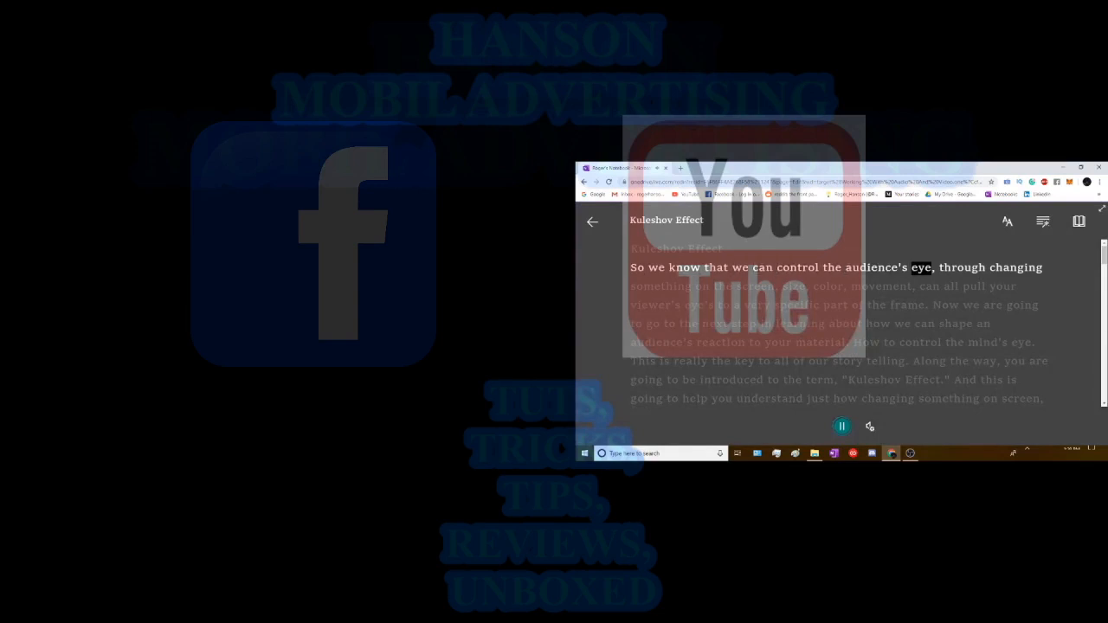